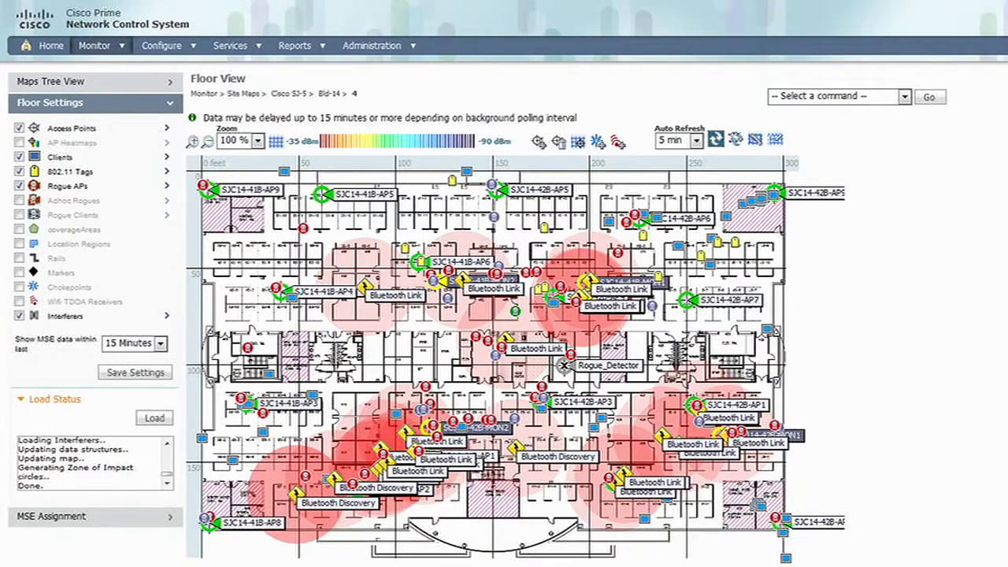
Step: Enable the AP Heatmaps layer and begin disabling the interferer and client overlays
click(19, 142)
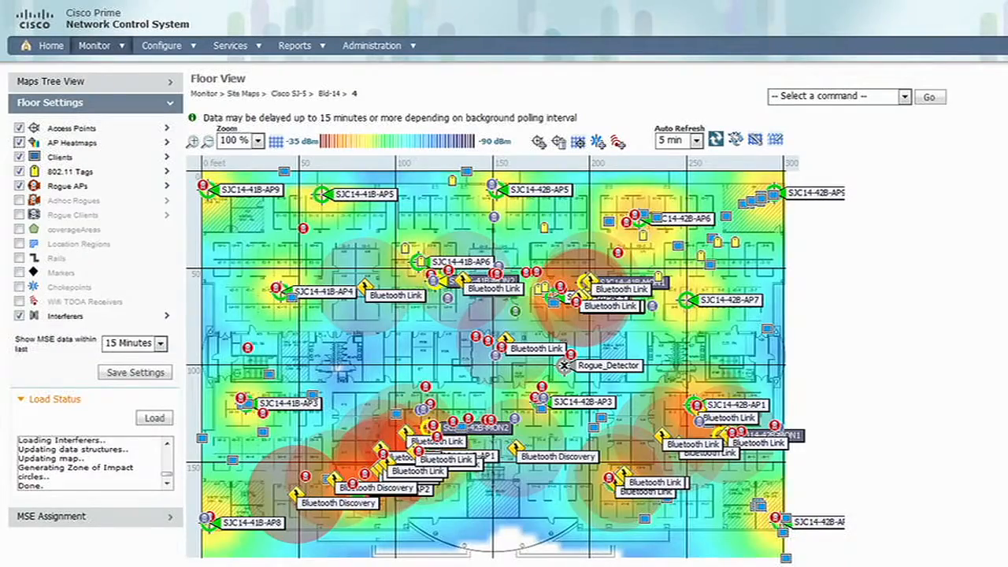
click(19, 315)
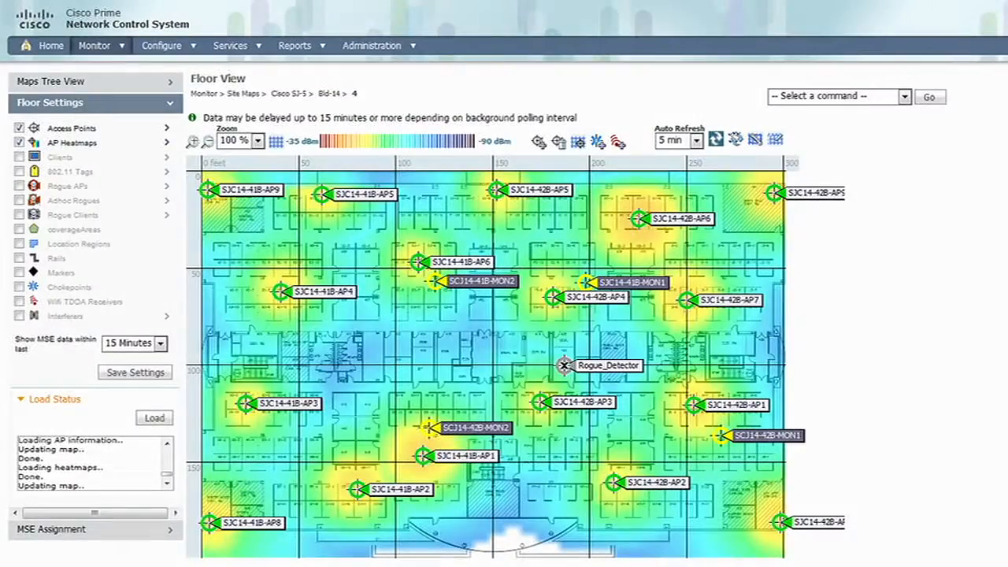